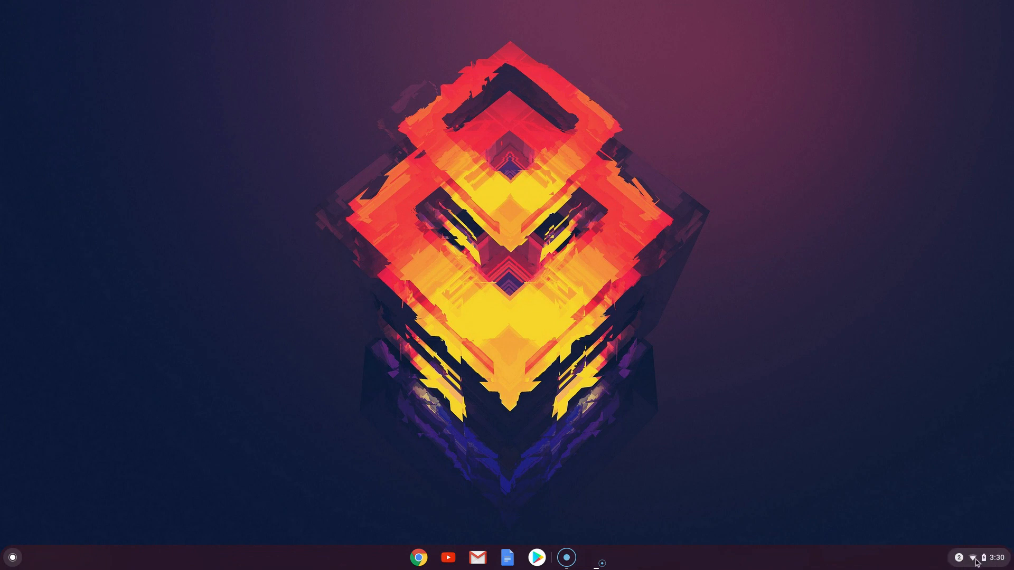
mouse_move(999, 567)
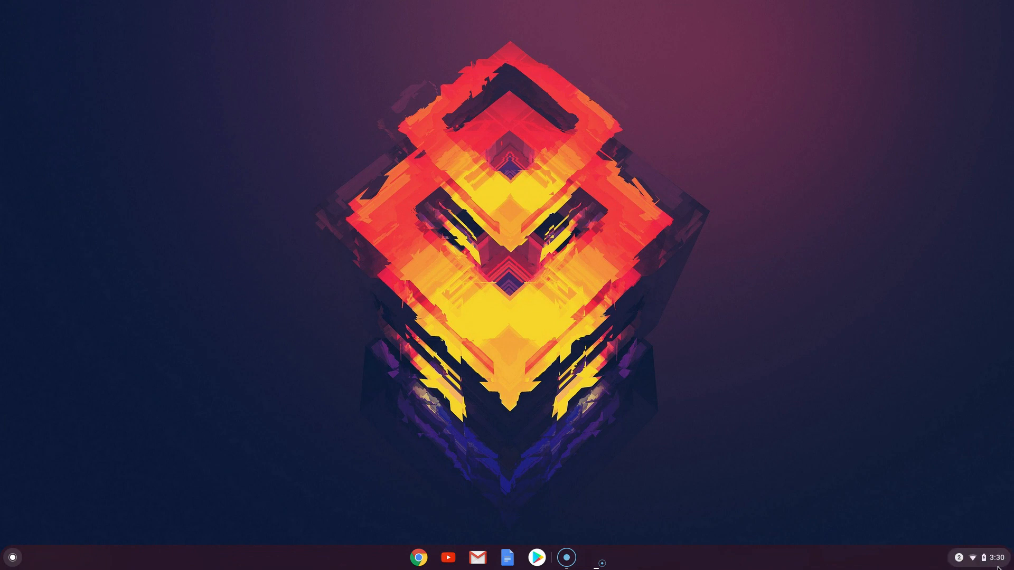
- Open the quick settings panel from the clock in the bottom-right status area
click(971, 556)
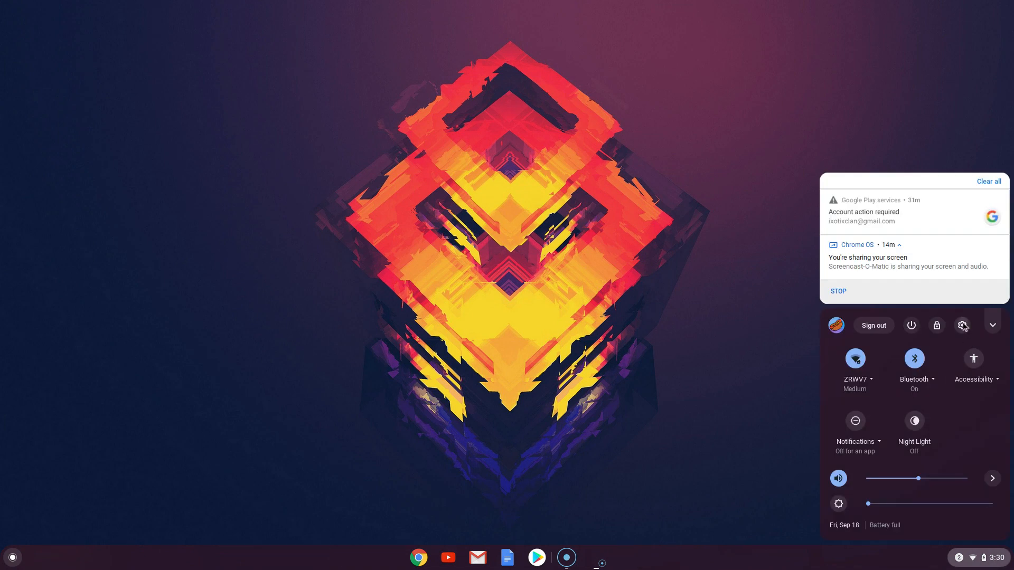
- Turn on Google Play Store under Settings > Apps, then close Settings
click(962, 326)
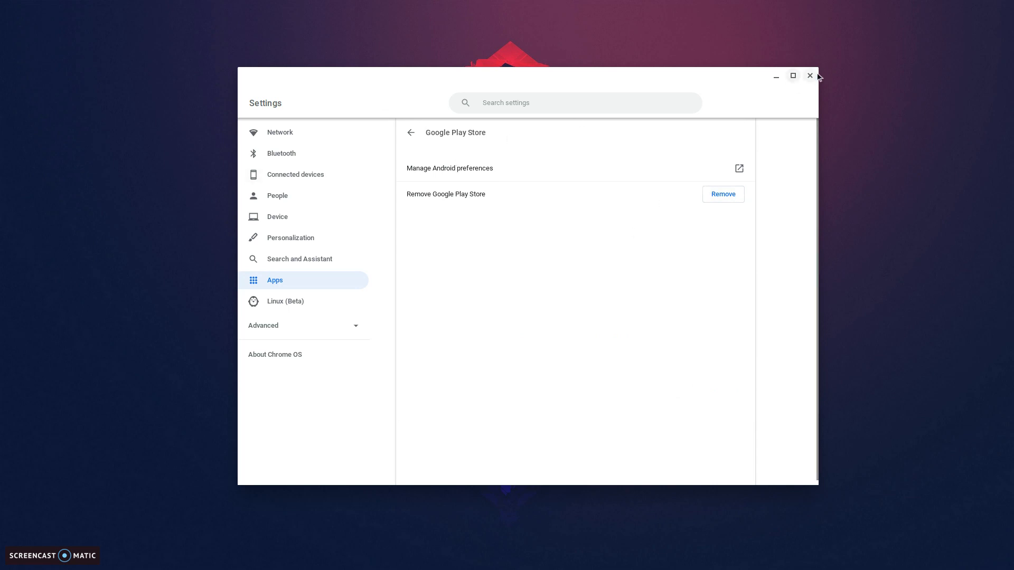
click(809, 76)
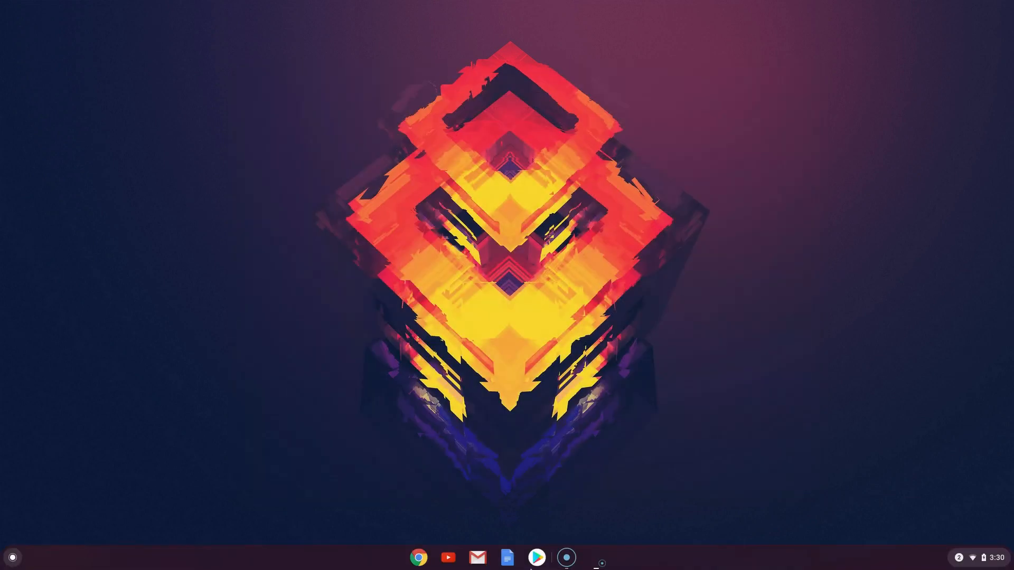
mouse_move(536, 556)
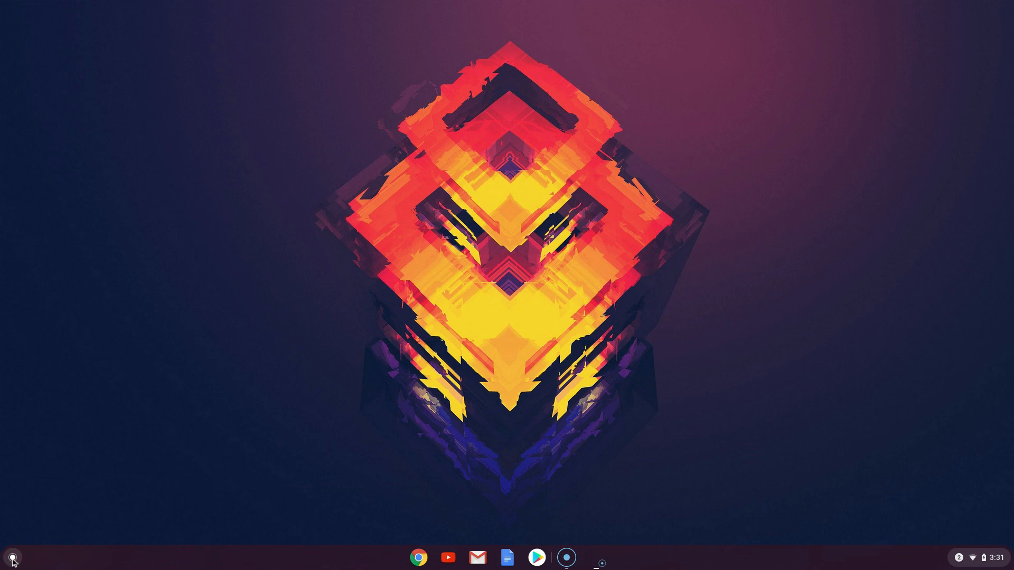
mouse_move(12, 557)
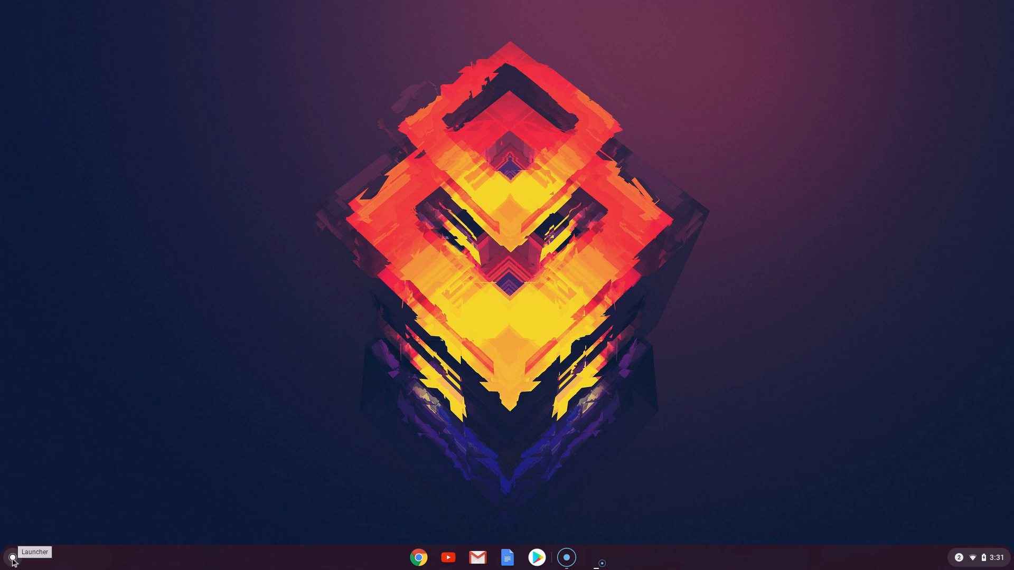
- Open the launcher from the circle at the bottom-left of the shelf
click(12, 557)
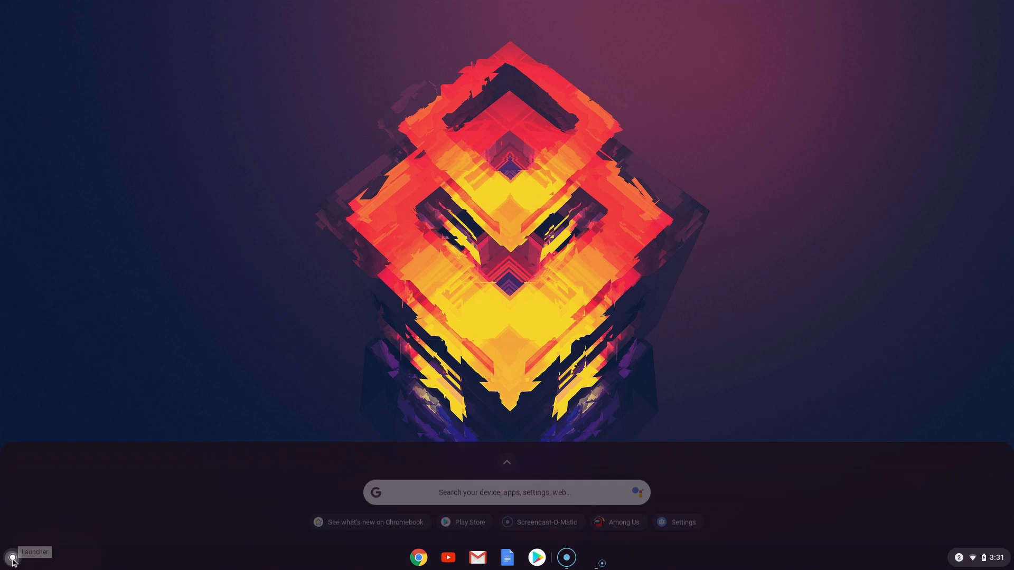
- Search the launcher for 'play Store' and launch the Play Store result
text(play Store)
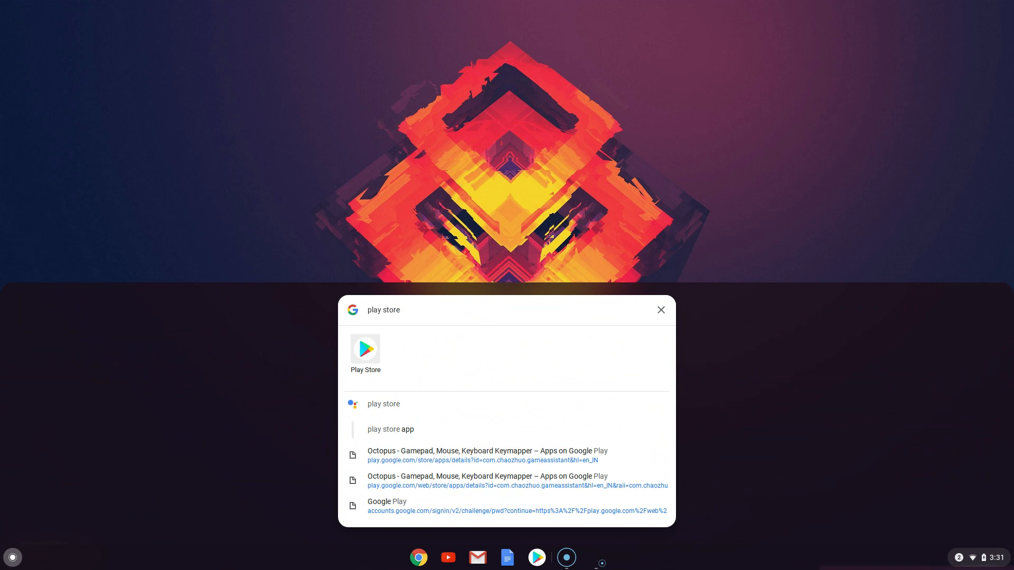
mouse_move(366, 351)
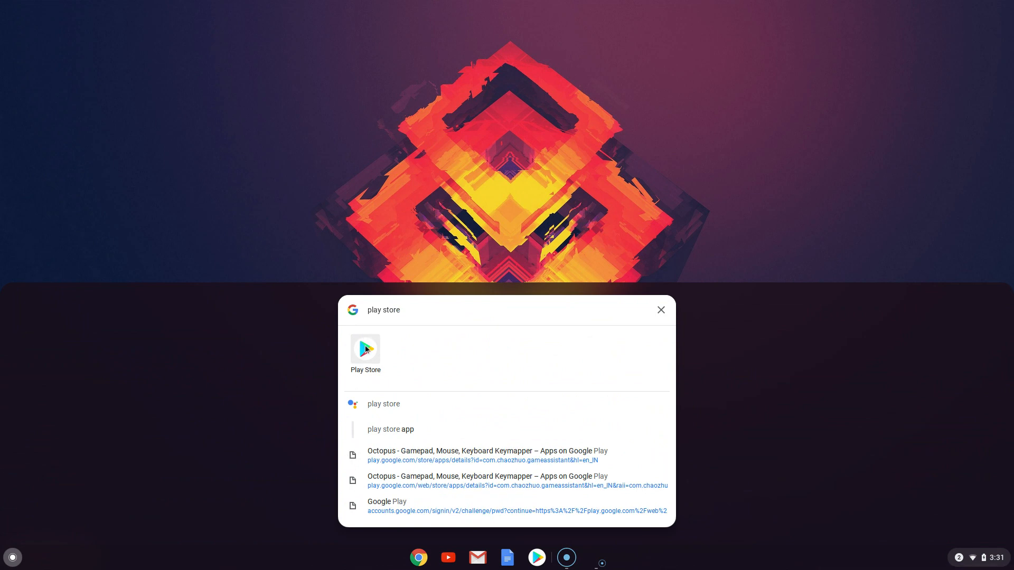
click(365, 355)
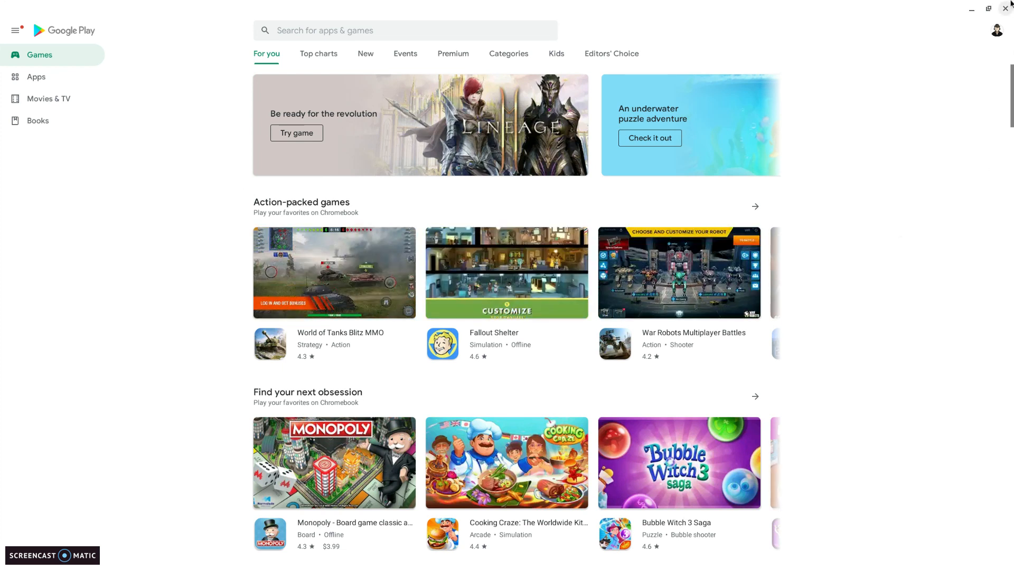
mouse_move(1007, 9)
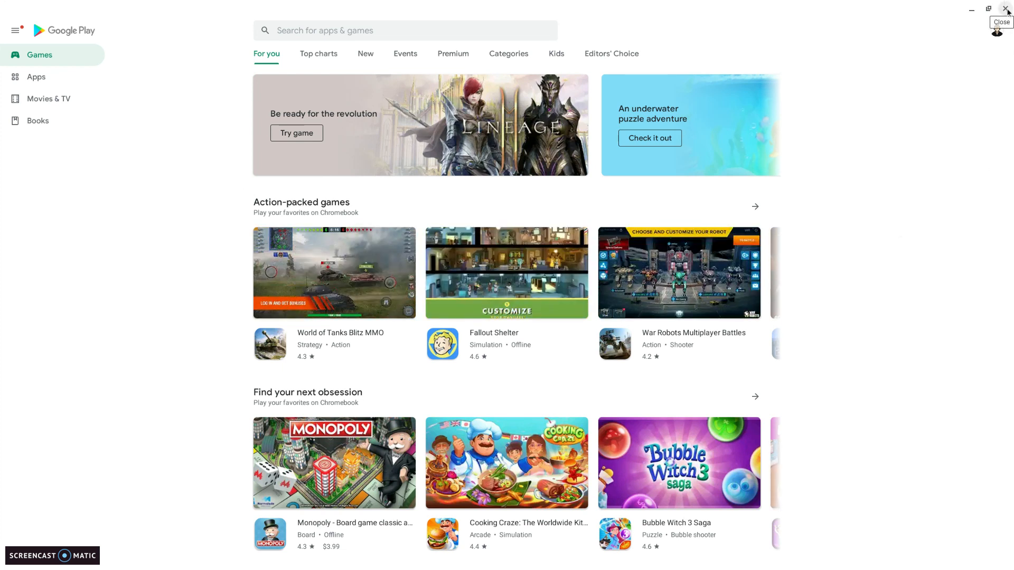
- Close the Google Play Store window after viewing its Games home page
click(1006, 9)
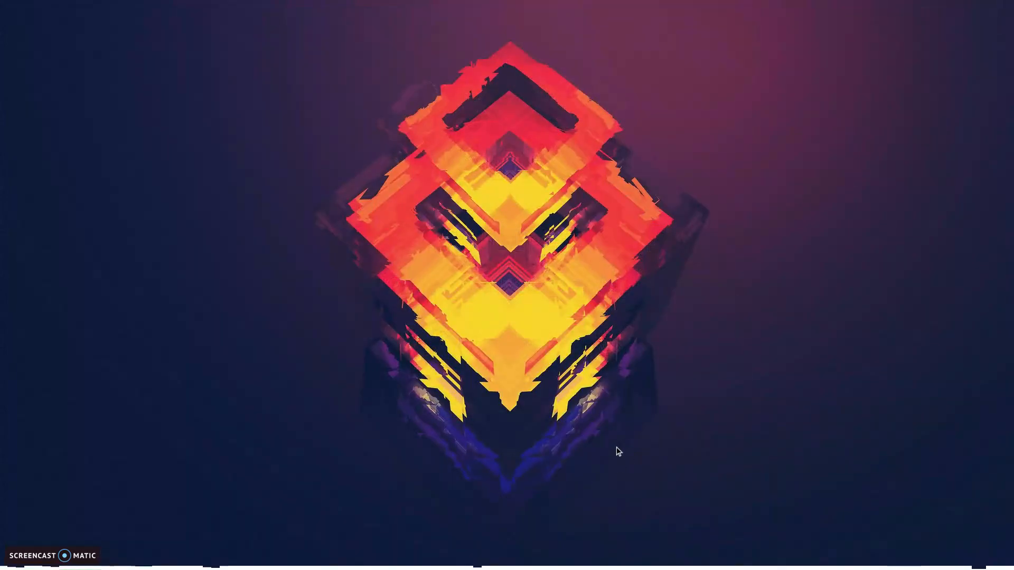